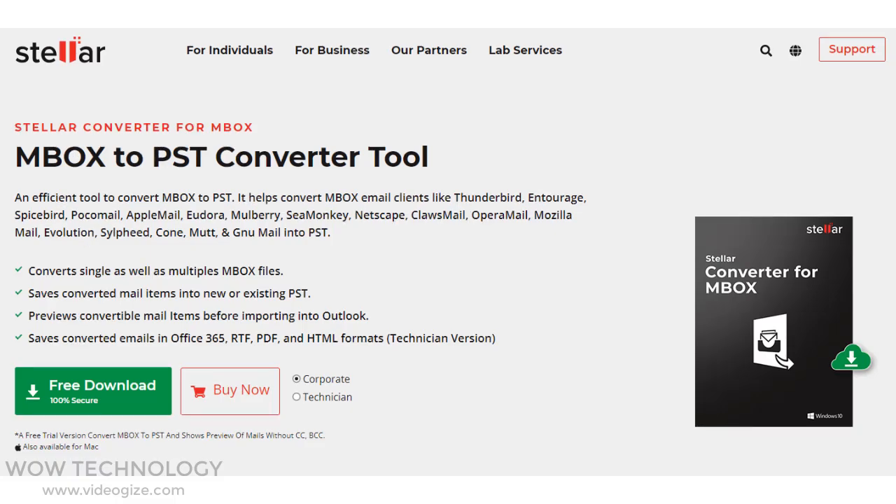
Step: Advance through the setup welcome page and keep the default Start Menu folder for shortcuts
{"action": "scroll", "scroll_direction": "down", "scroll_amount": 3}
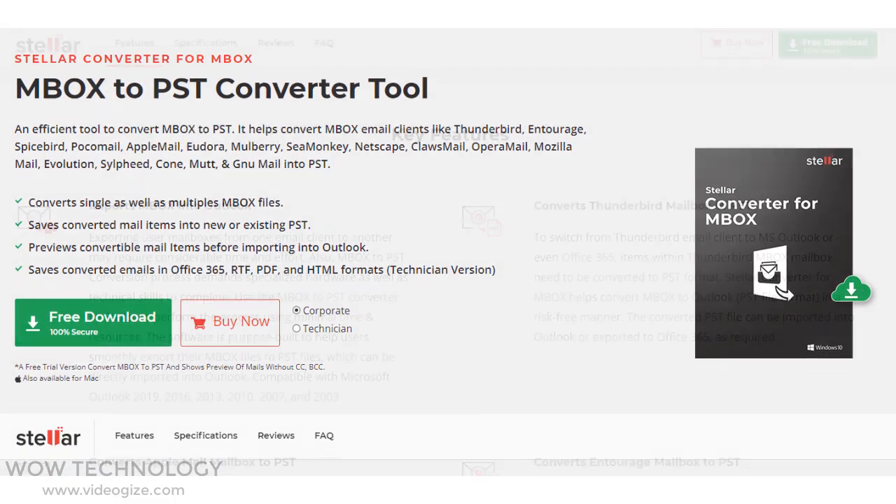
{"action": "scroll", "scroll_direction": "down", "scroll_amount": 3}
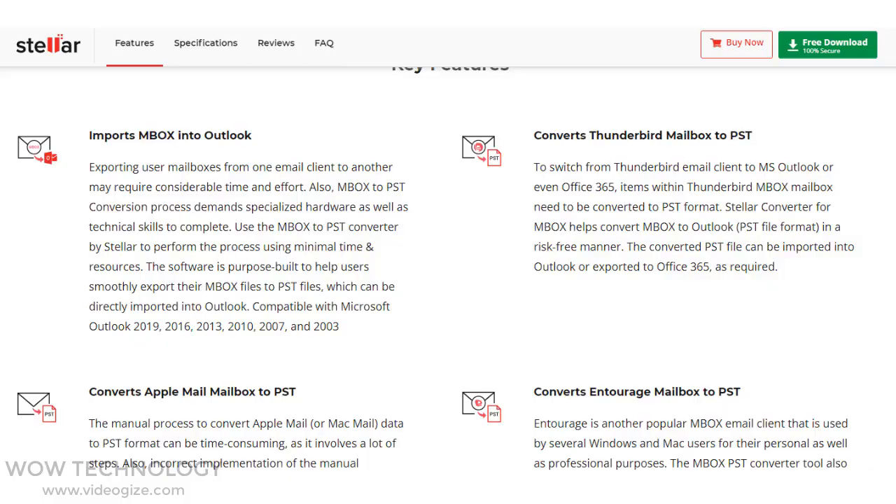
{"action": "scroll", "scroll_direction": "down", "scroll_amount": 3}
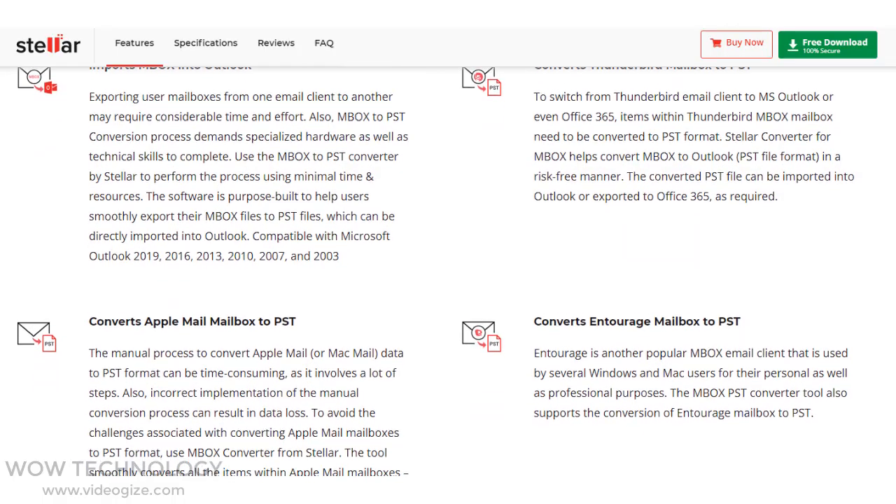
{"action": "scroll", "scroll_direction": "down", "scroll_amount": 3}
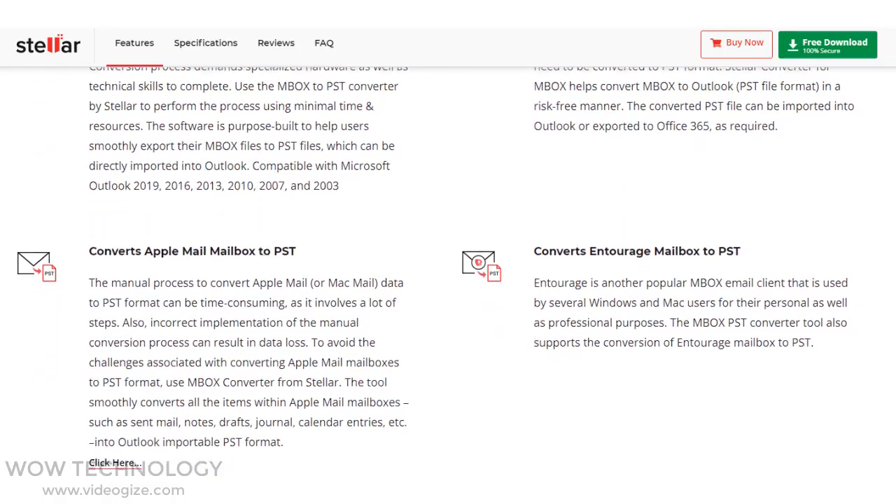
{"action": "scroll", "scroll_direction": "down", "scroll_amount": 3}
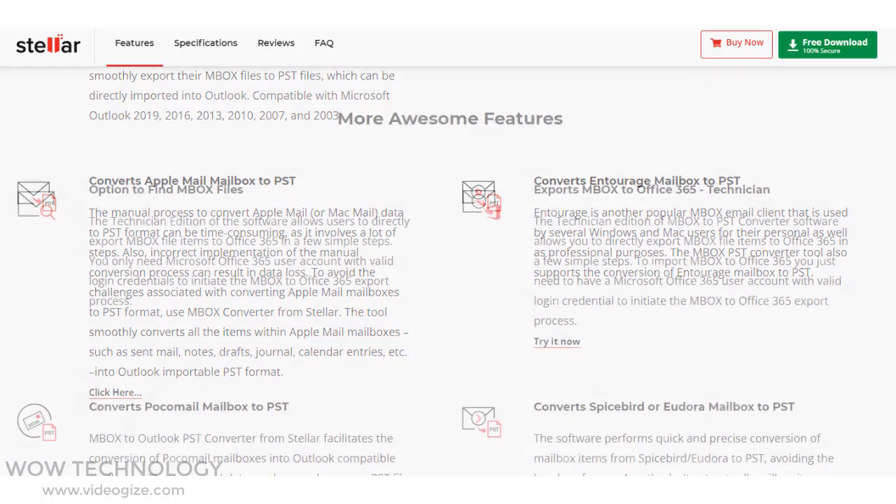
{"action": "scroll", "scroll_direction": "down", "scroll_amount": 3}
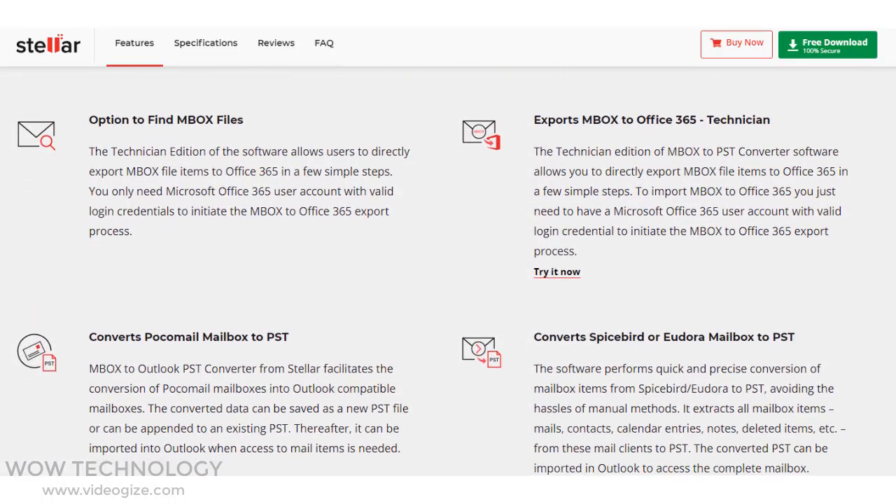
{"action": "scroll", "scroll_direction": "down", "scroll_amount": 3}
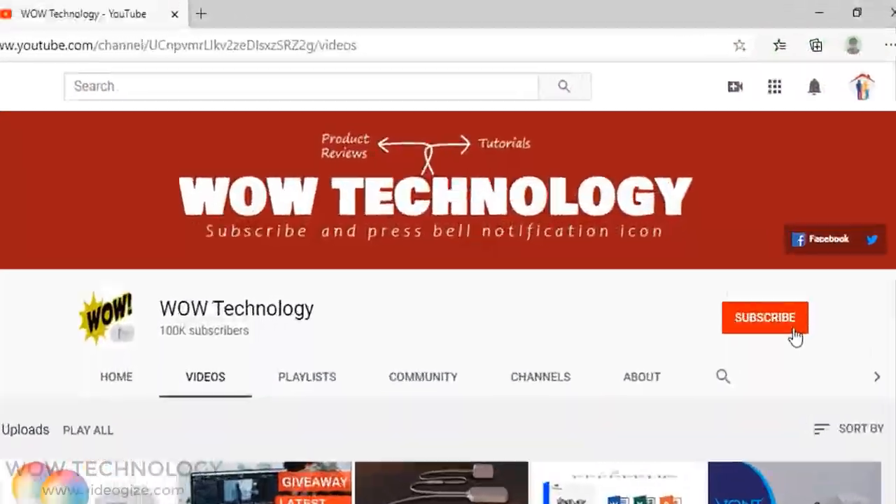
{"action": "left_click", "coordinate": [764, 316]}
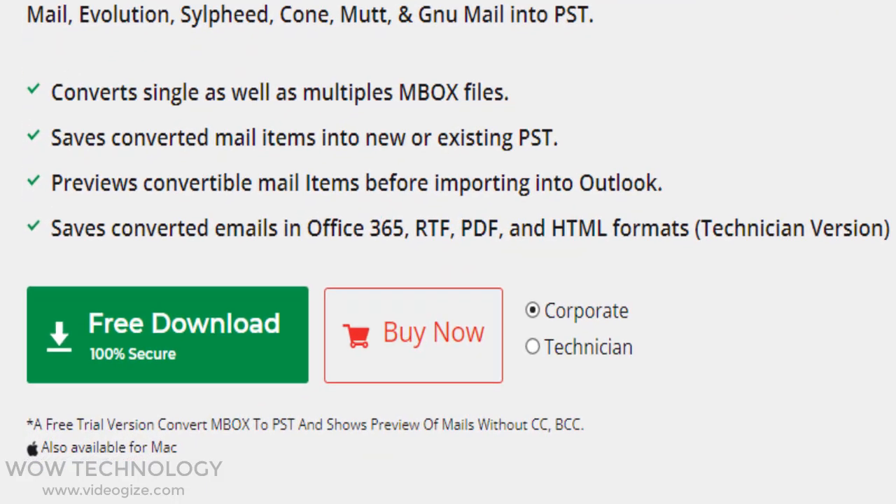
{"action": "left_click", "coordinate": [168, 335]}
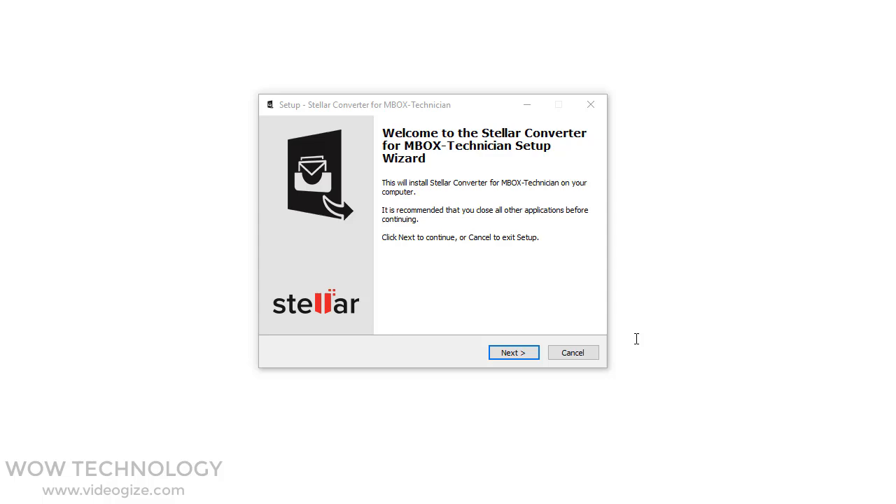
{"action": "left_click", "coordinate": [514, 352]}
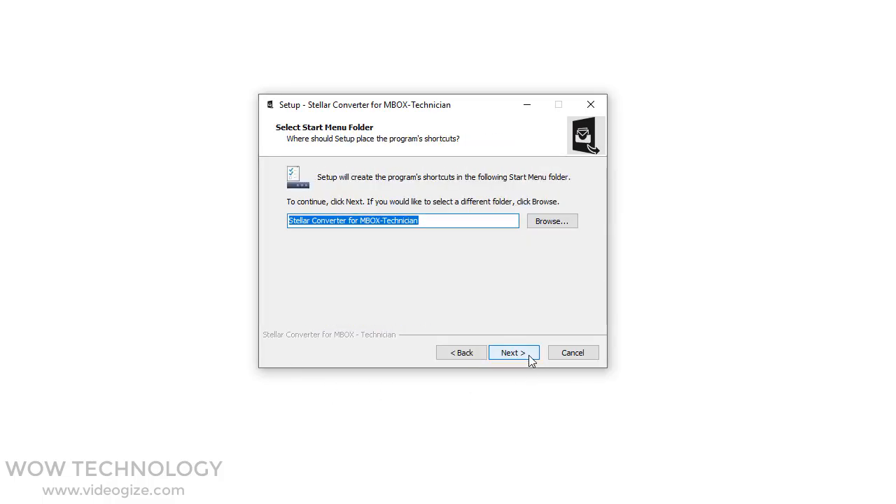
{"action": "left_click", "coordinate": [514, 353]}
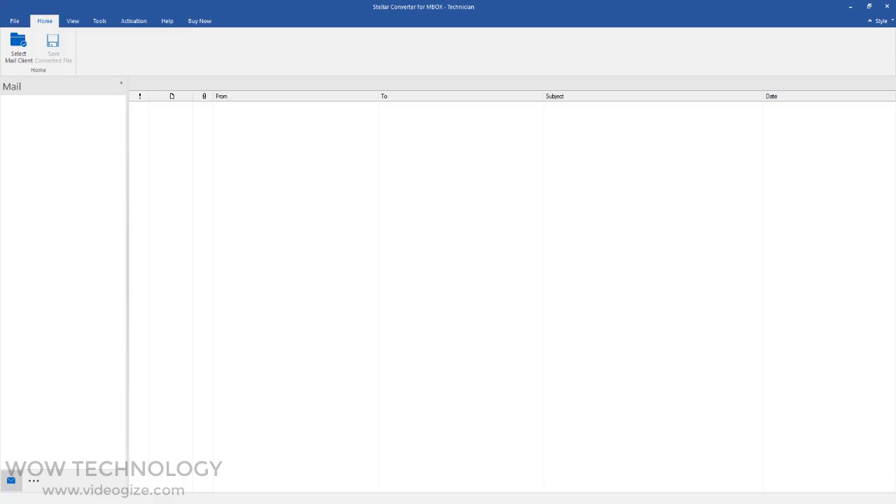
Step: Enter the activation key, activate the Technician edition and acknowledge Activation Complete
{"action": "left_click", "coordinate": [137, 21]}
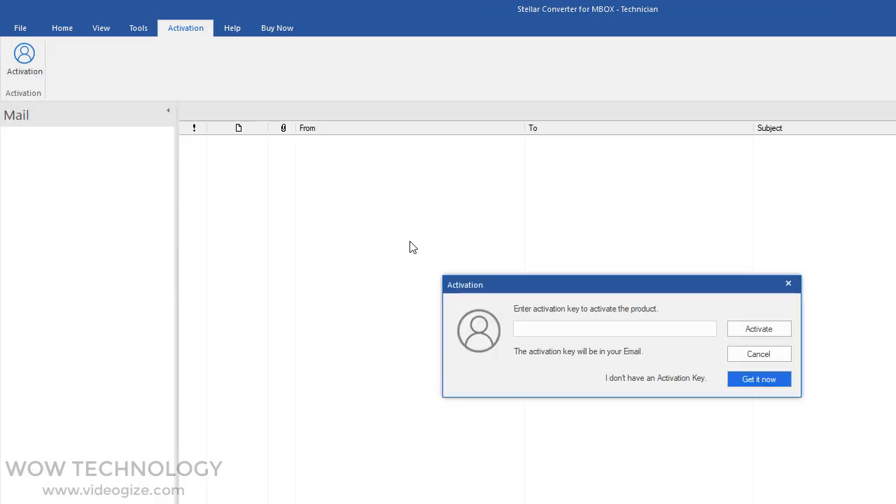
{"action": "left_click", "coordinate": [615, 328]}
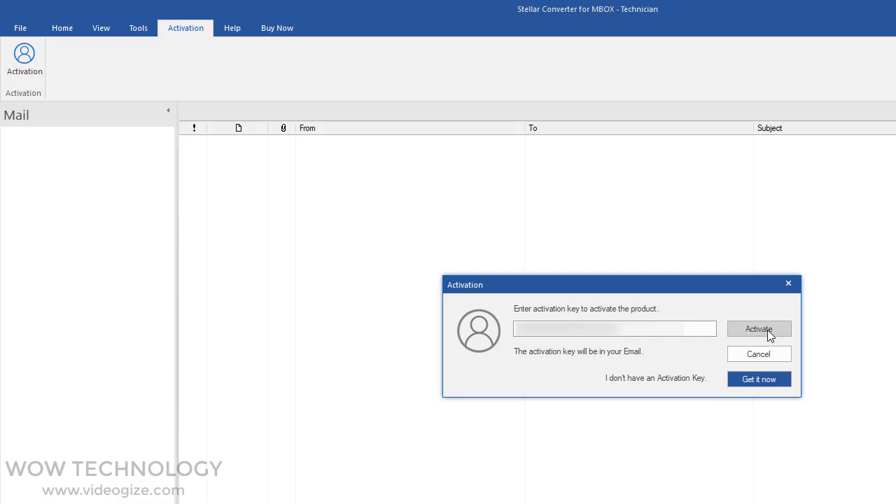
{"action": "left_click", "coordinate": [759, 327]}
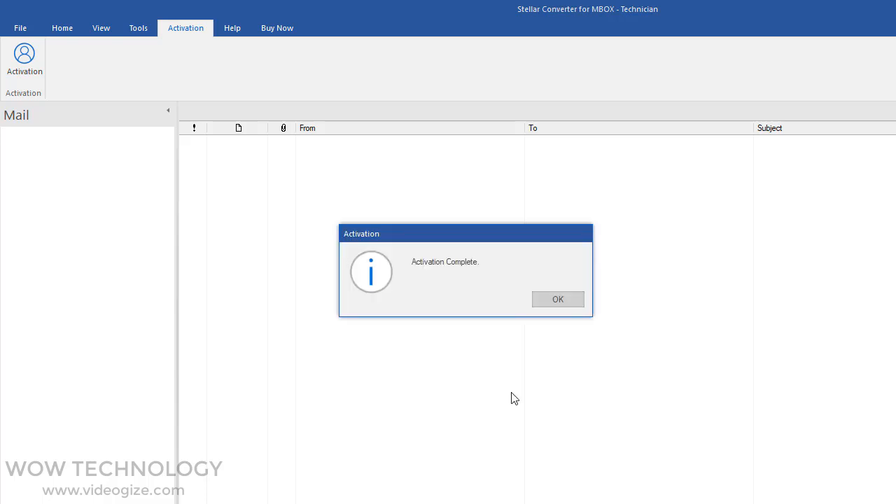
{"action": "left_click", "coordinate": [557, 300]}
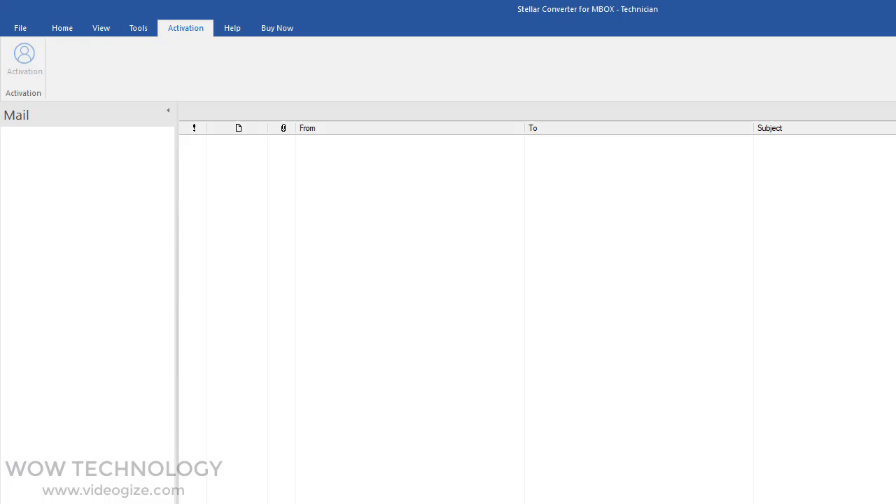
{"action": "left_click", "coordinate": [280, 28]}
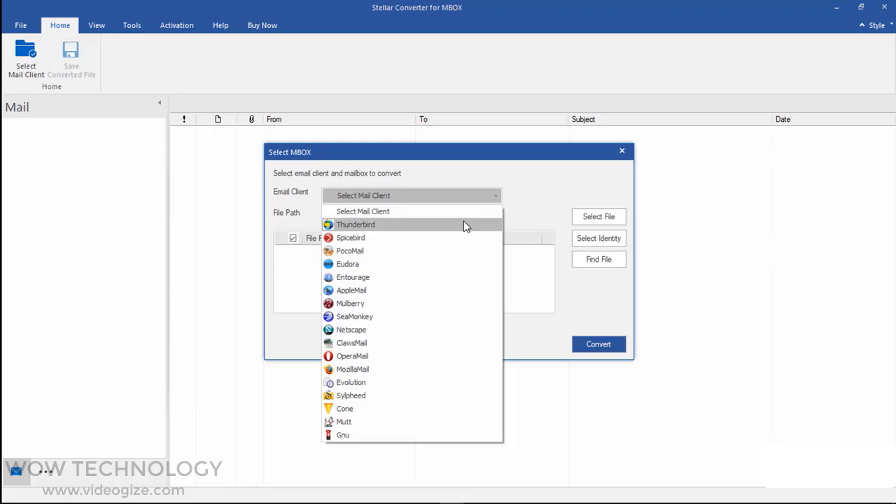
Step: Choose Thunderbird as the email client and let Find File locate its mailboxes
{"action": "left_click", "coordinate": [356, 224]}
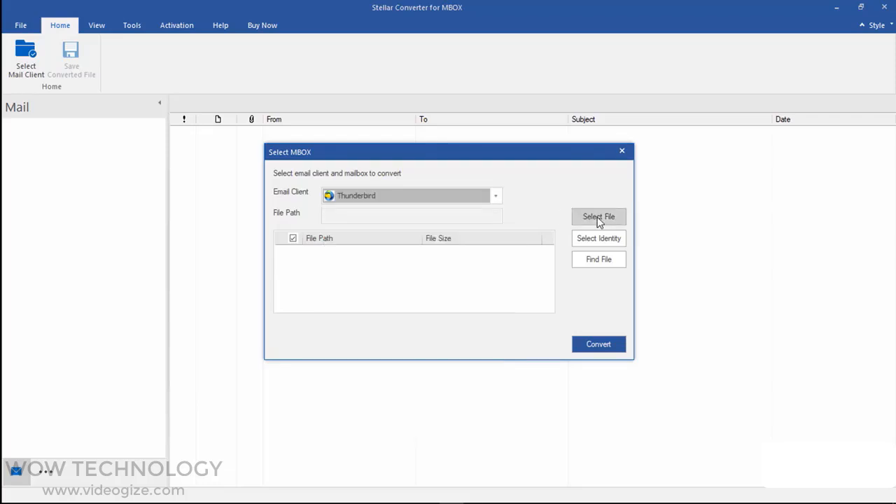
{"action": "mouse_move", "coordinate": [603, 261]}
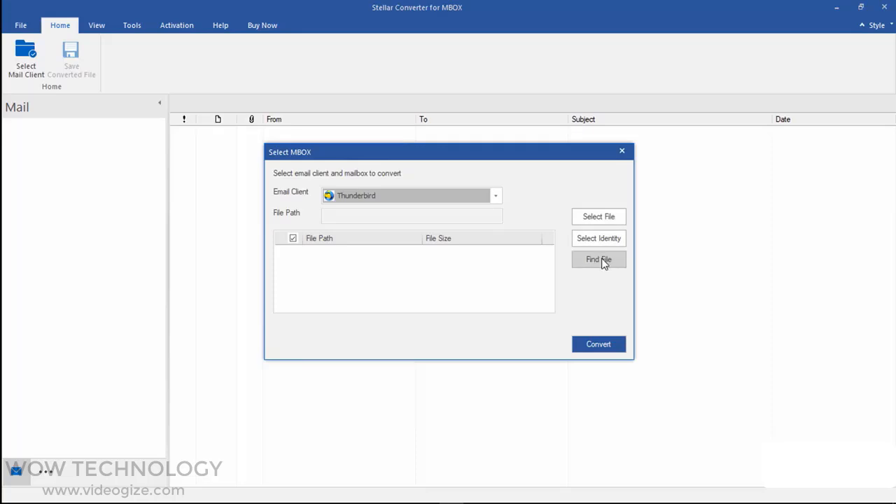
{"action": "left_click", "coordinate": [600, 259]}
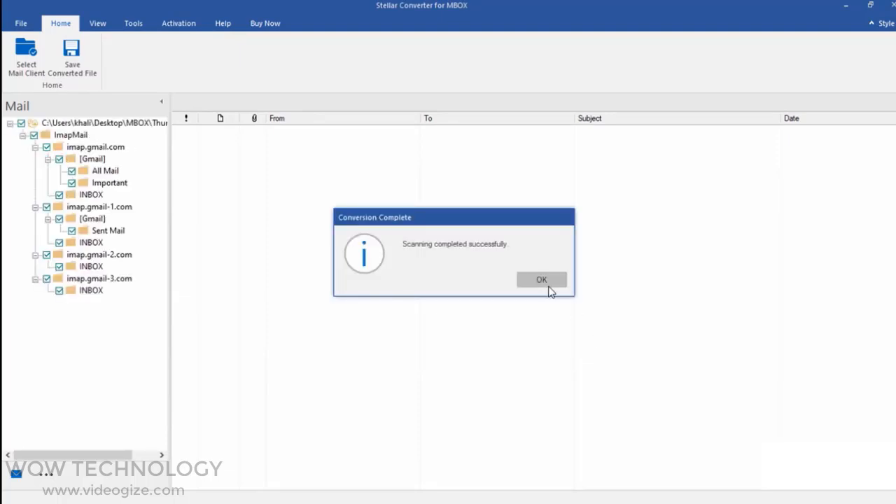
Step: Acknowledge the completed scan, preview the imap.gmail.com INBOX messages and start Save Converted File
{"action": "left_click", "coordinate": [541, 280]}
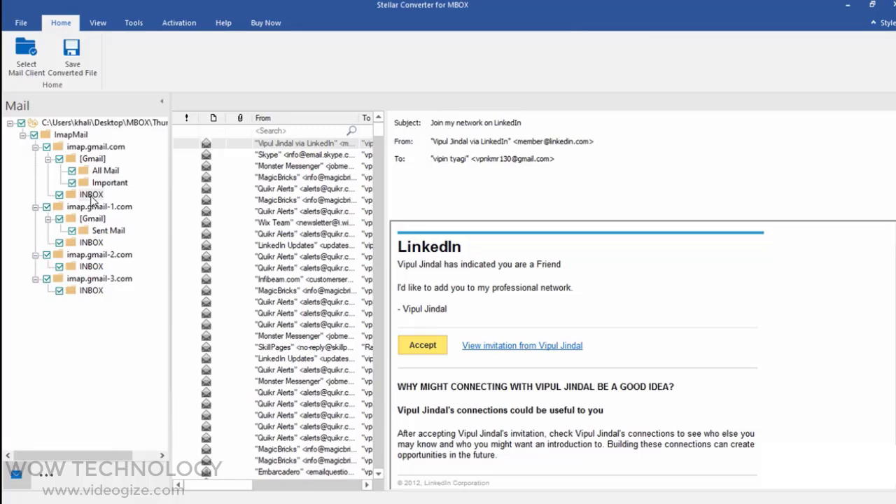
{"action": "left_click", "coordinate": [91, 193]}
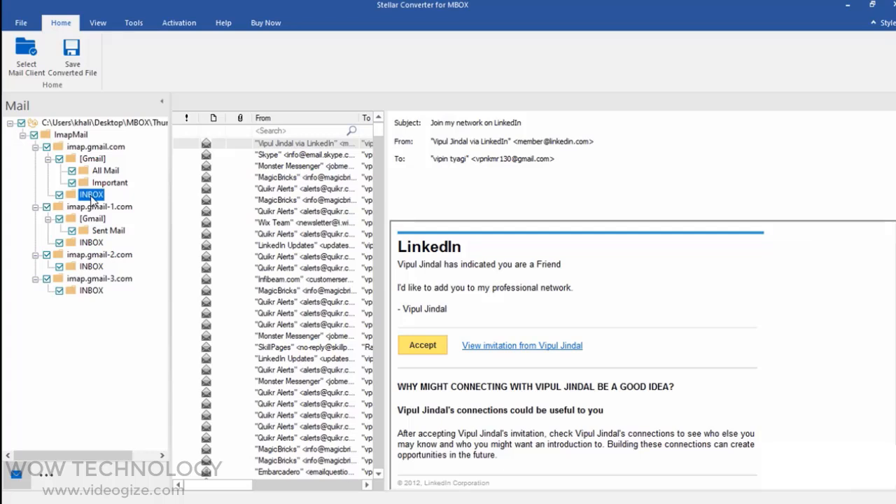
{"action": "left_click", "coordinate": [70, 53]}
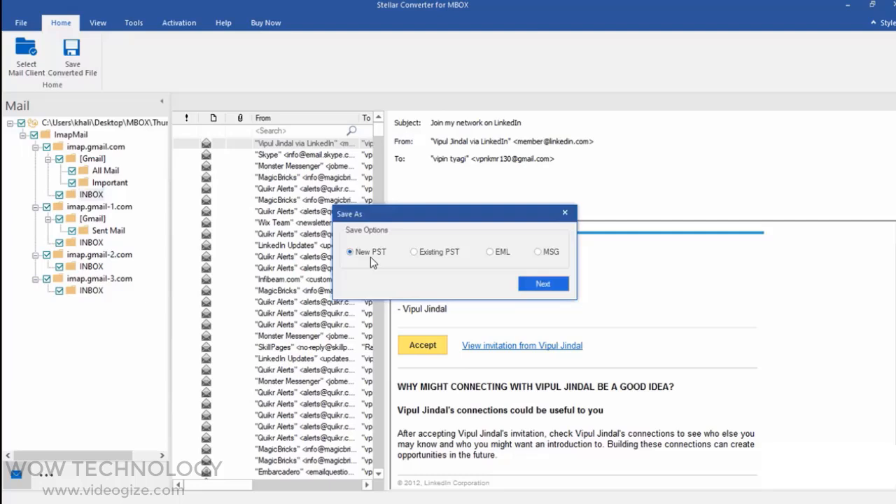
Step: Save as a New PST to the Desktop and acknowledge Conversion Completed
{"action": "left_click", "coordinate": [543, 283]}
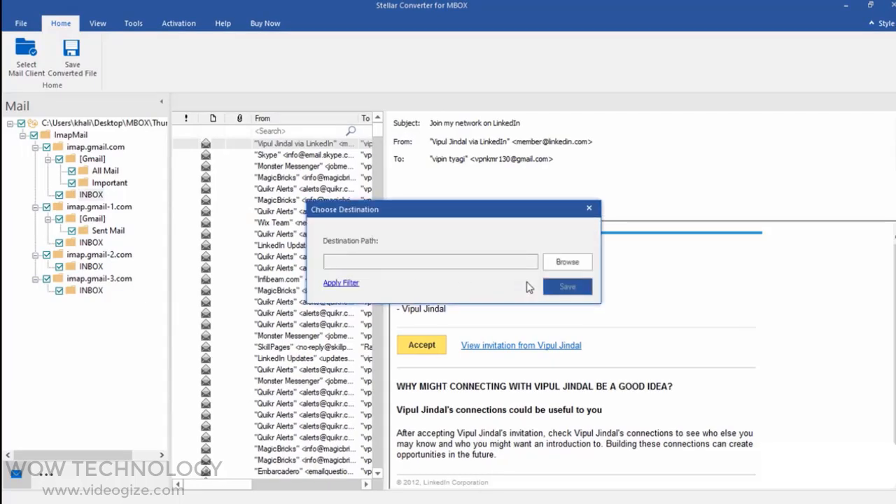
{"action": "left_click", "coordinate": [567, 262]}
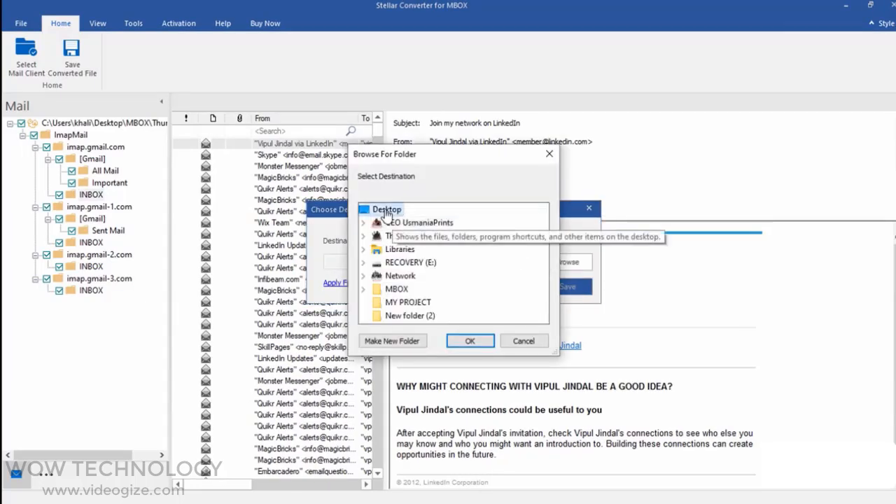
{"action": "left_click", "coordinate": [470, 340]}
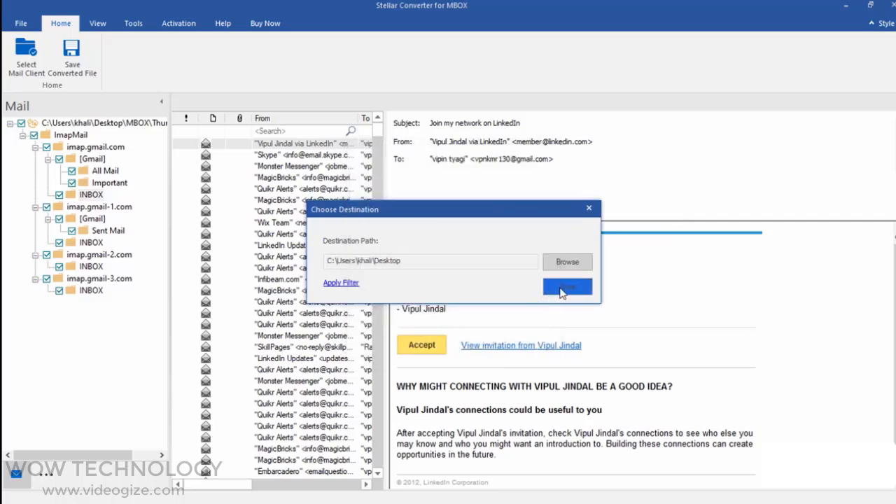
{"action": "left_click", "coordinate": [567, 285]}
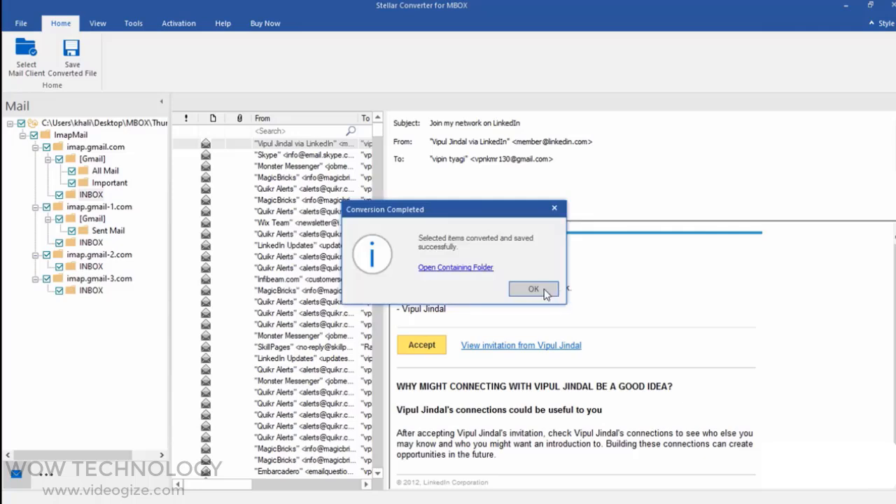
{"action": "left_click", "coordinate": [456, 267]}
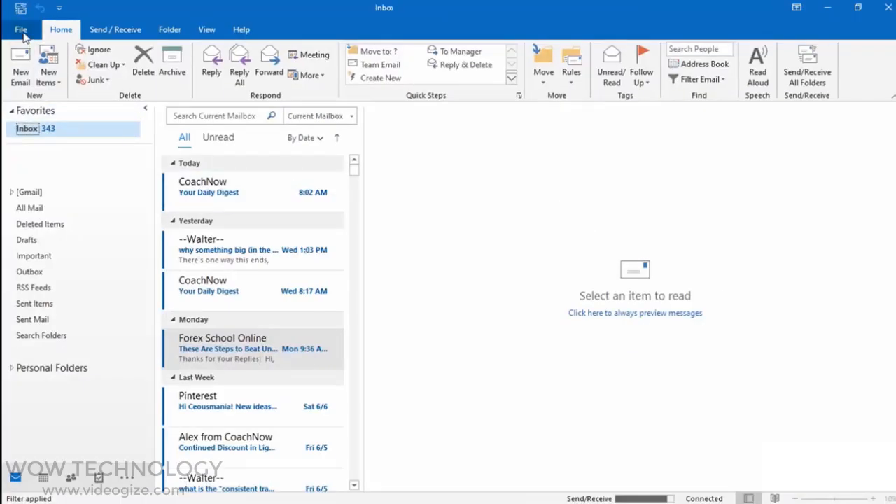
Step: Start Import/Export to import from another program or file as an Outlook Data File (.pst)
{"action": "left_click", "coordinate": [22, 28]}
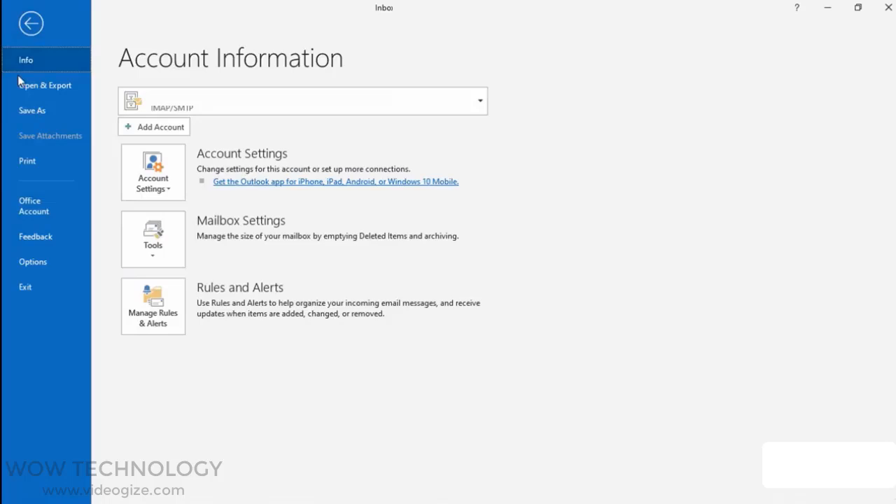
{"action": "left_click", "coordinate": [45, 85]}
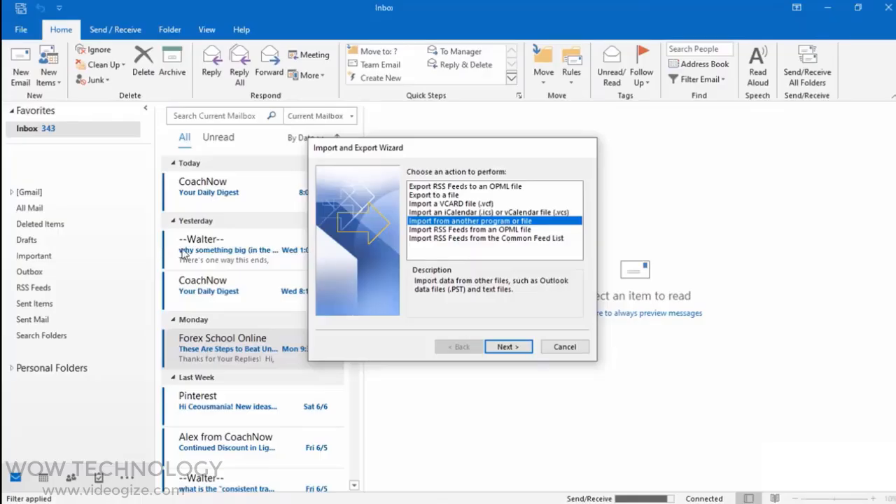
{"action": "mouse_move", "coordinate": [439, 221]}
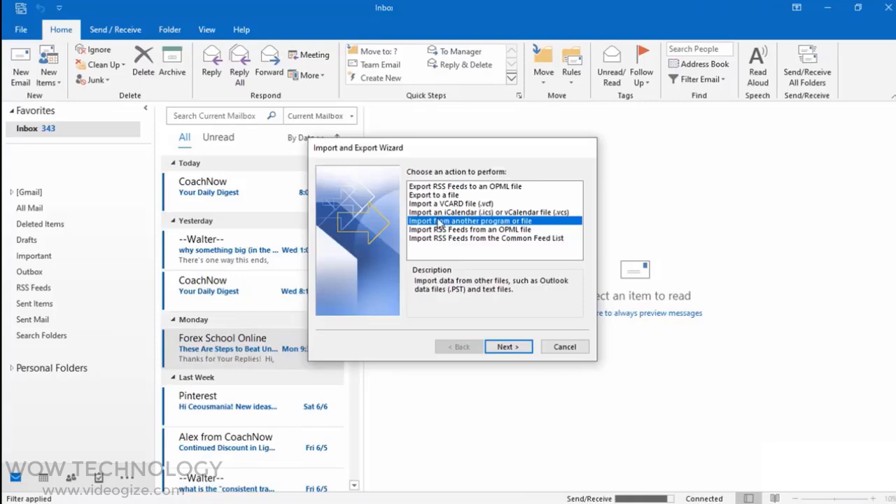
{"action": "left_click", "coordinate": [507, 347]}
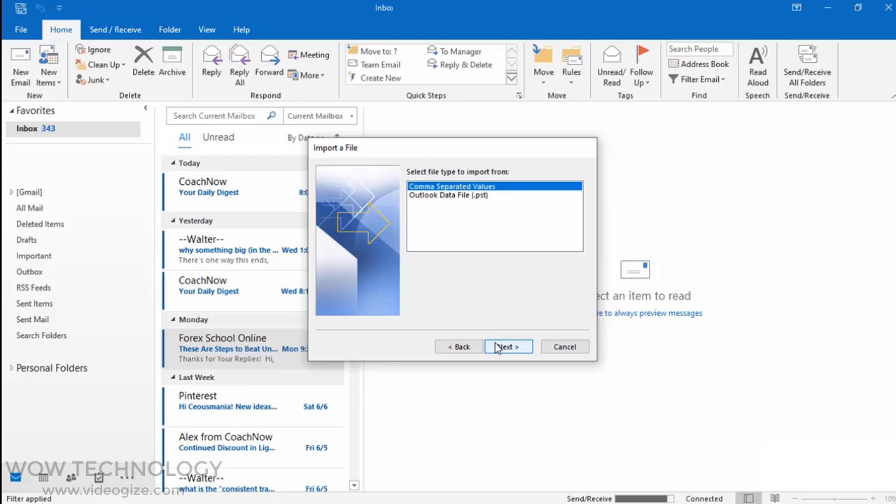
{"action": "left_click", "coordinate": [447, 199]}
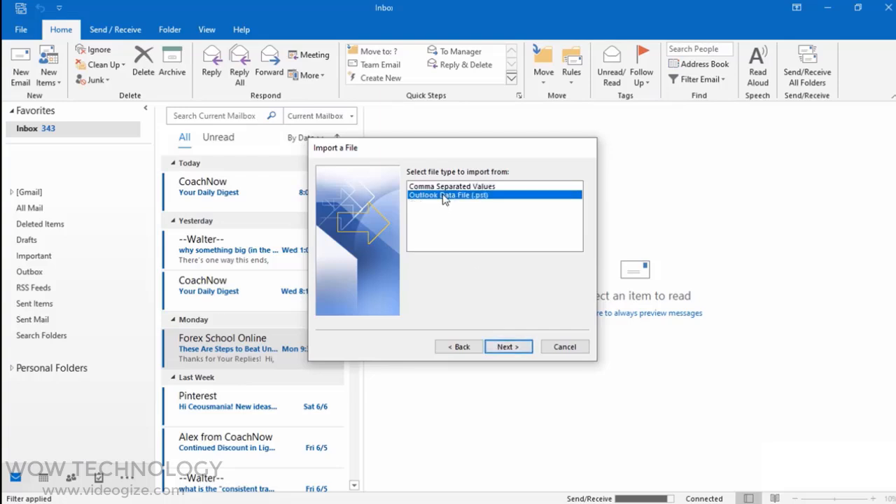
{"action": "left_click", "coordinate": [509, 347]}
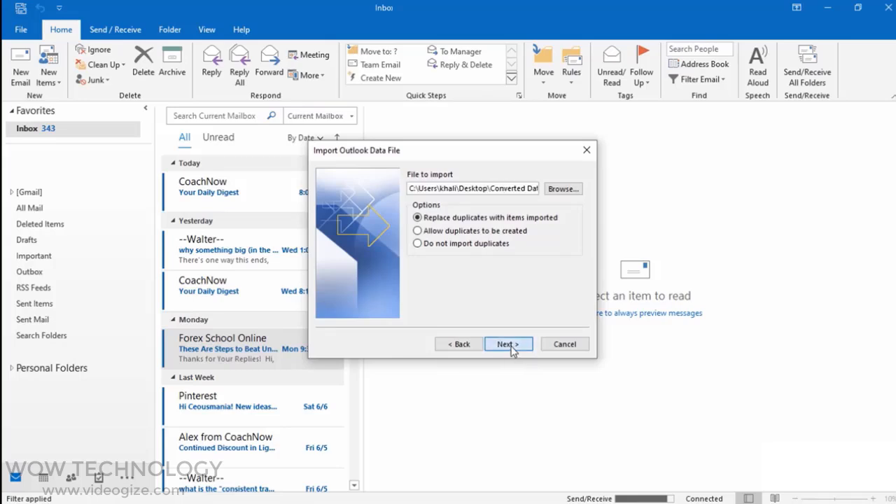
Step: Finish the import and expand ImapMail and imap.gmail.com to show the INBOX folder
{"action": "left_click", "coordinate": [507, 345]}
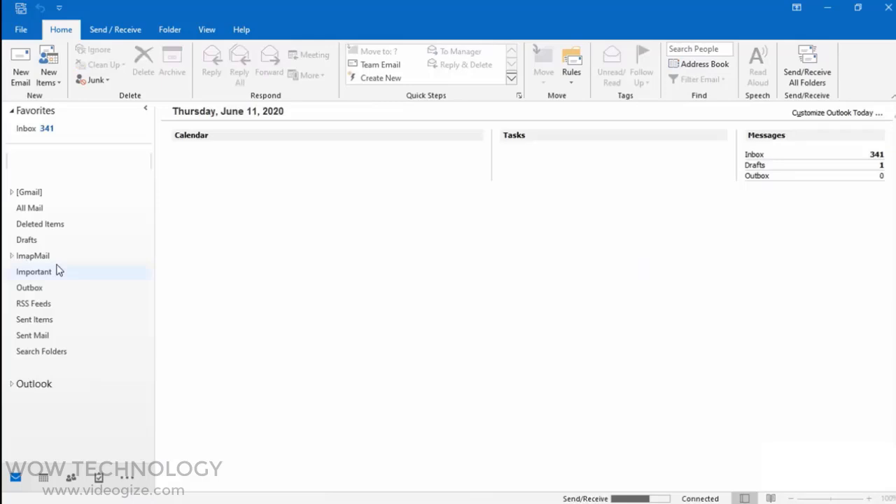
{"action": "left_click", "coordinate": [33, 254]}
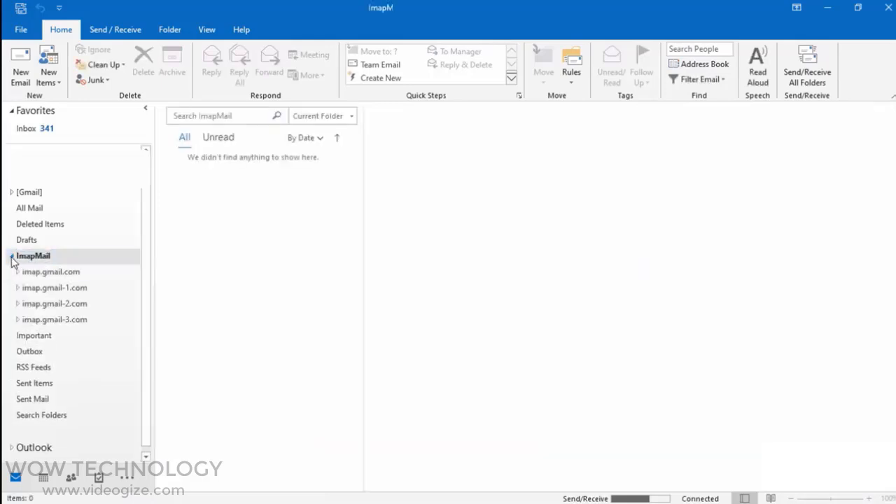
{"action": "left_click", "coordinate": [16, 272]}
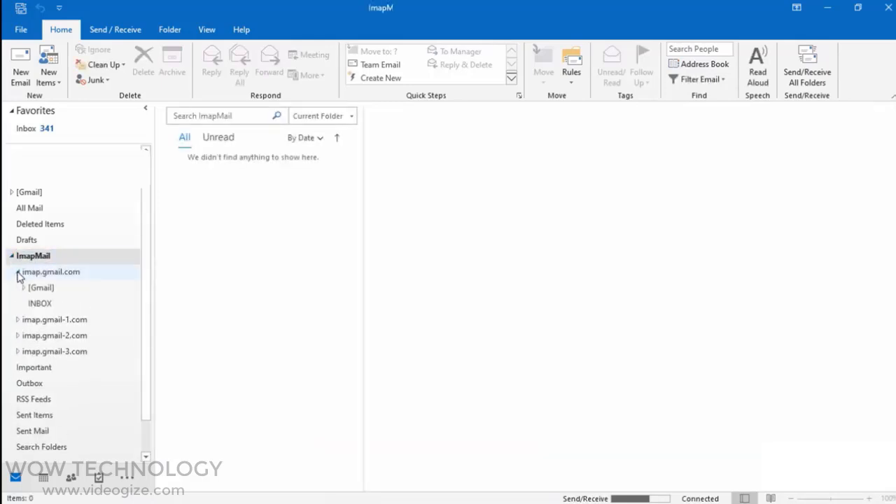
{"action": "left_click", "coordinate": [39, 302]}
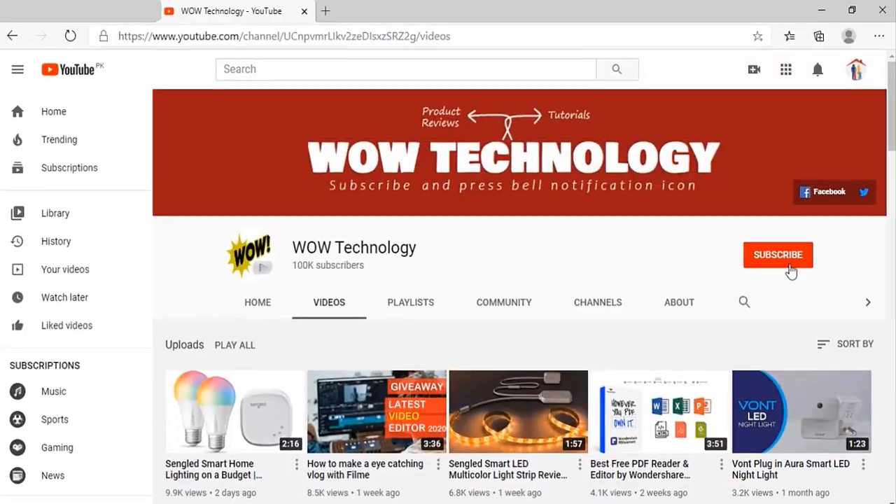
Step: Subscribe to the WOW Technology channel
{"action": "left_click", "coordinate": [779, 254]}
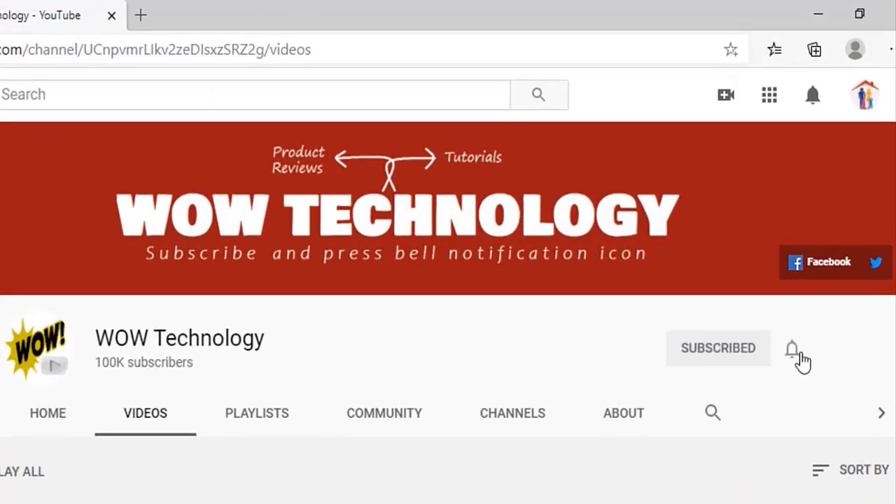